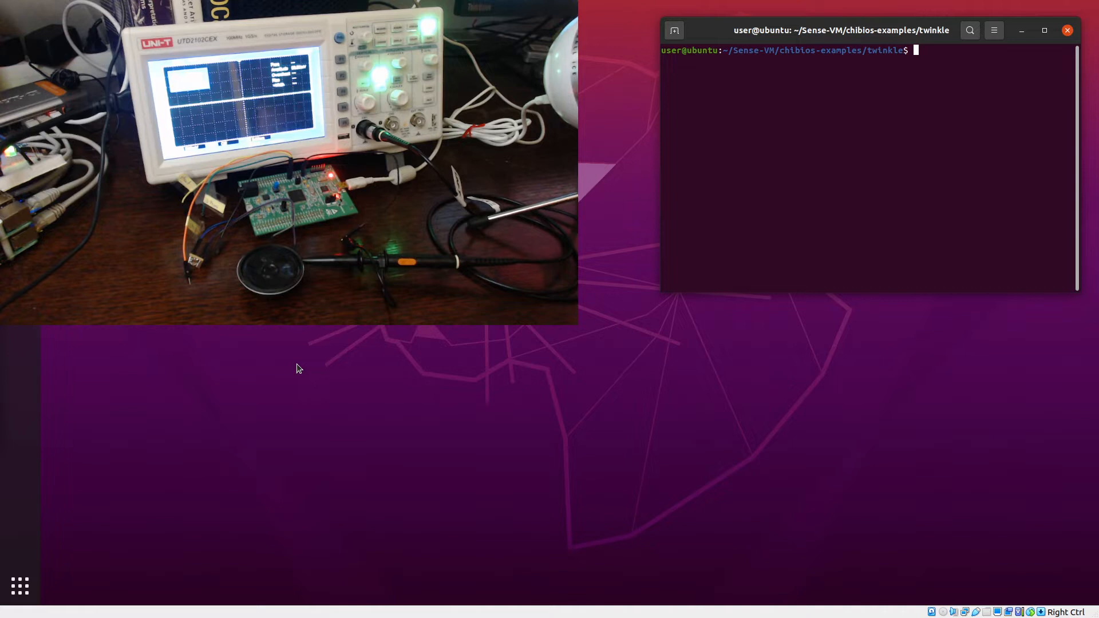
{"action": "mouse_move", "coordinate": [797, 154]}
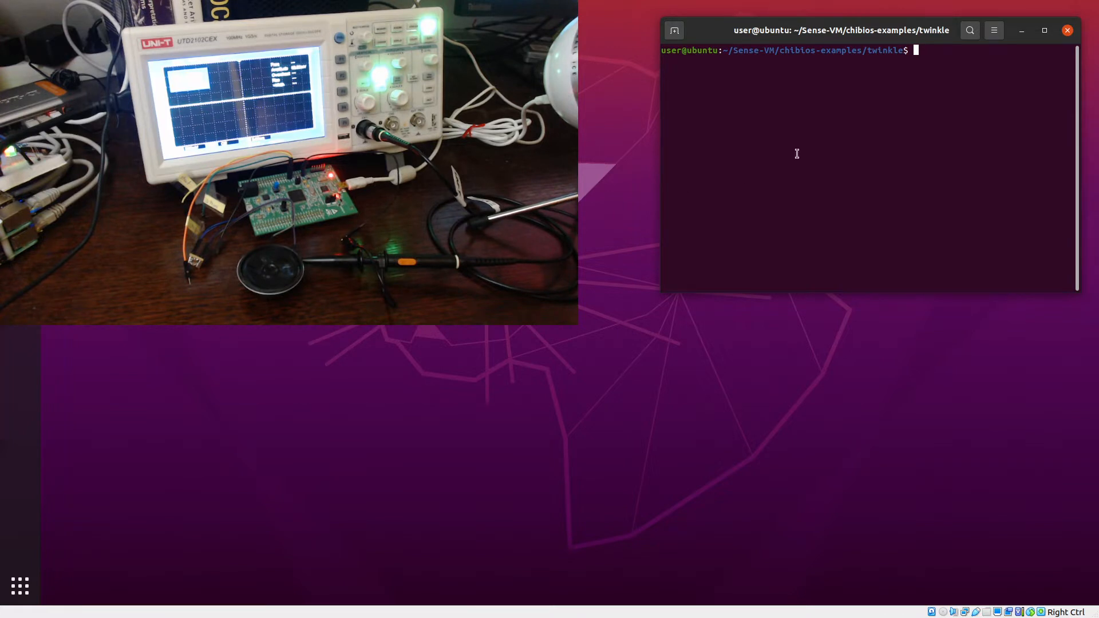
- Launch gedit on twinkle.cam from the twinkle example folder
{"action": "type", "text": "gedit"}
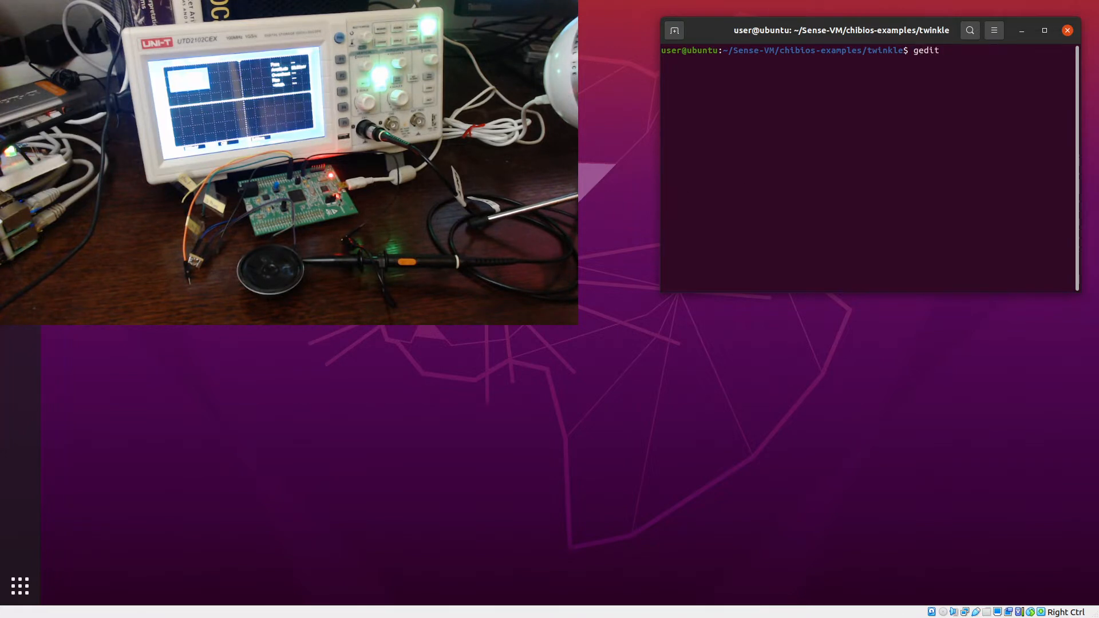
{"action": "type", "text": "twinkle.cam"}
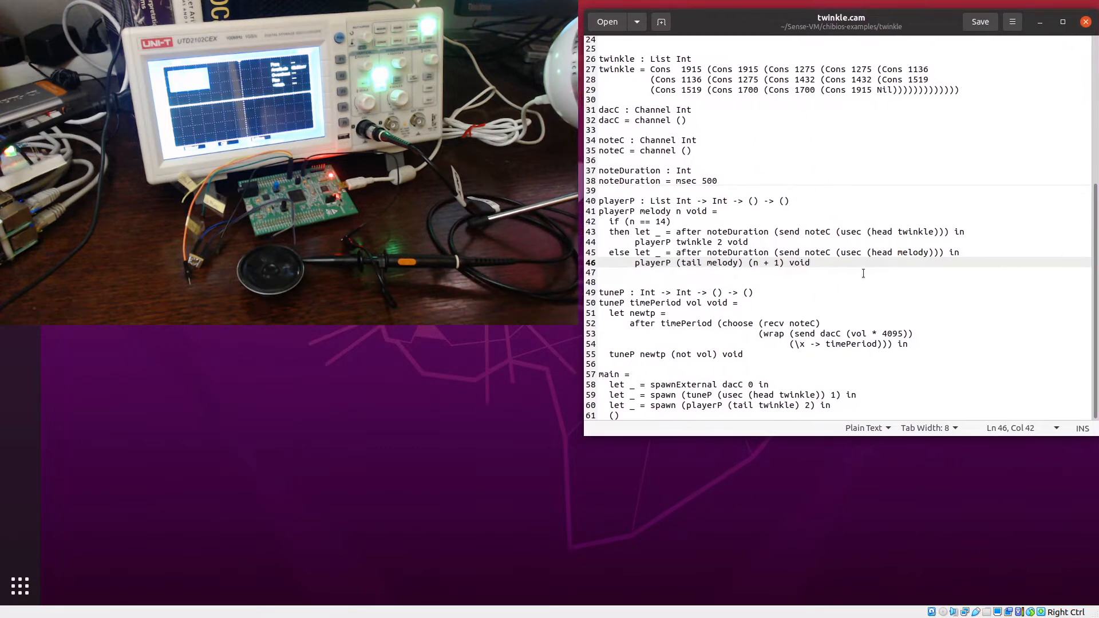
{"action": "scroll", "scroll_direction": "up", "scroll_amount": 3}
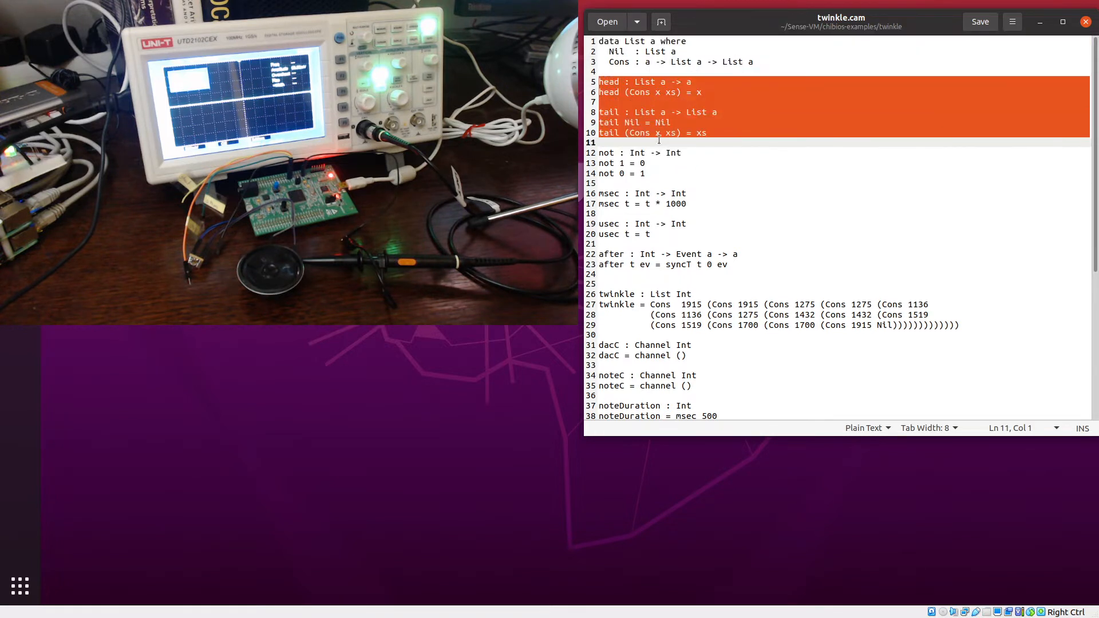
{"action": "mouse_move", "coordinate": [683, 78]}
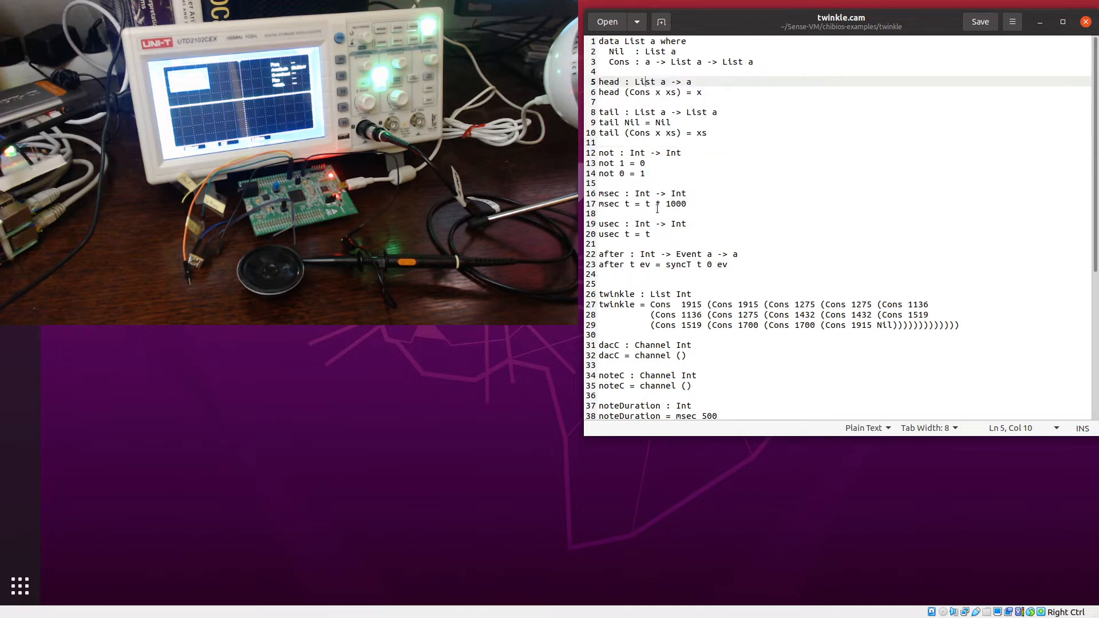
{"action": "left_click", "coordinate": [619, 112]}
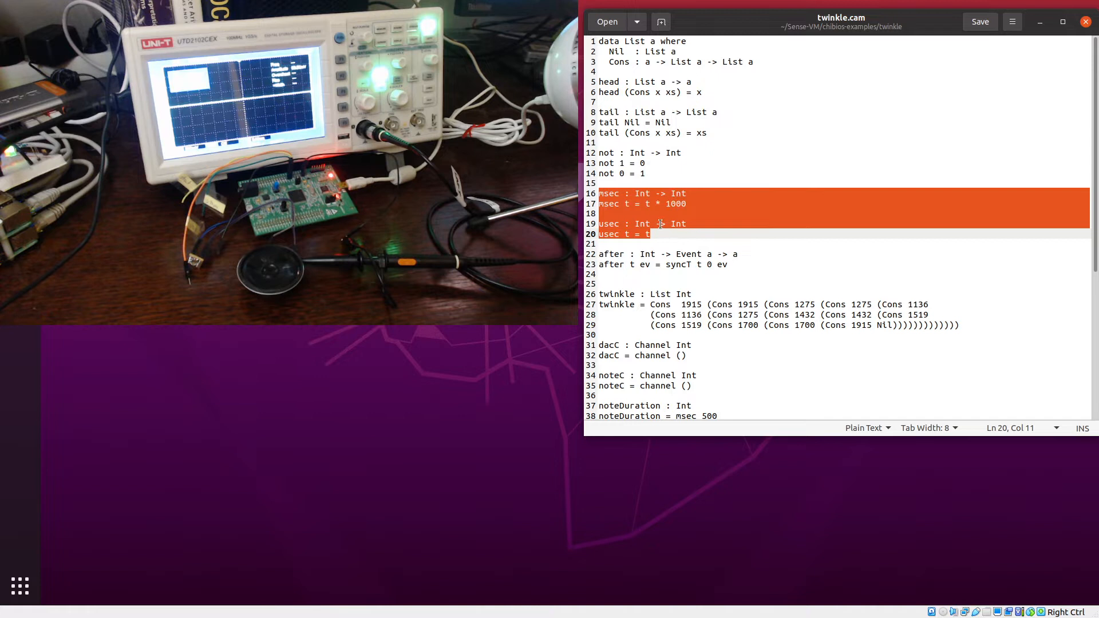
{"action": "mouse_move", "coordinate": [666, 203]}
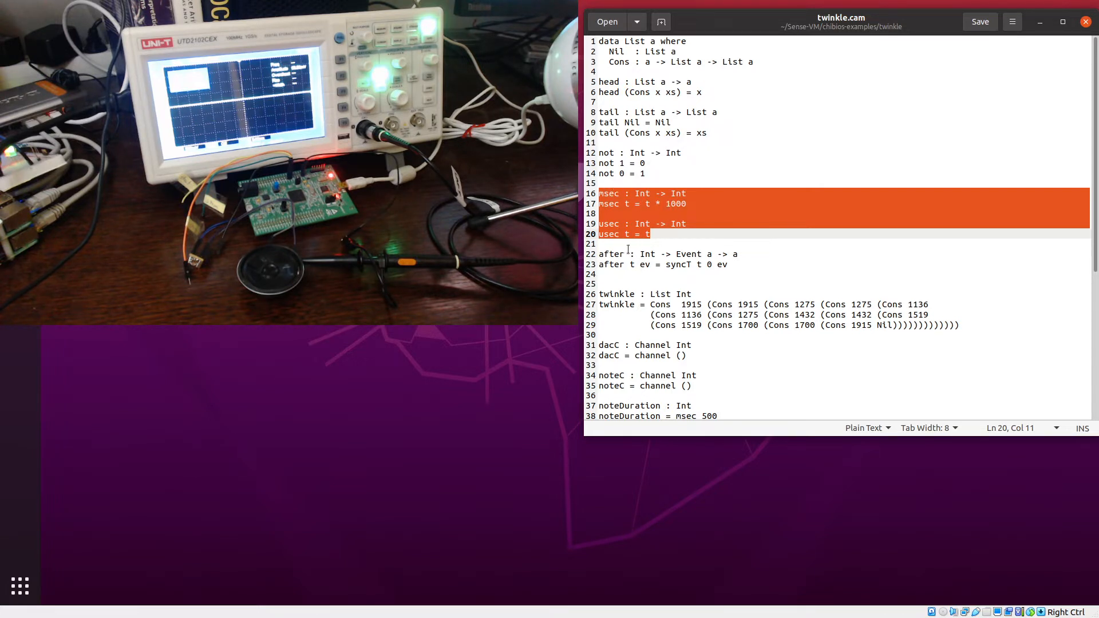
{"action": "double_click", "coordinate": [609, 254]}
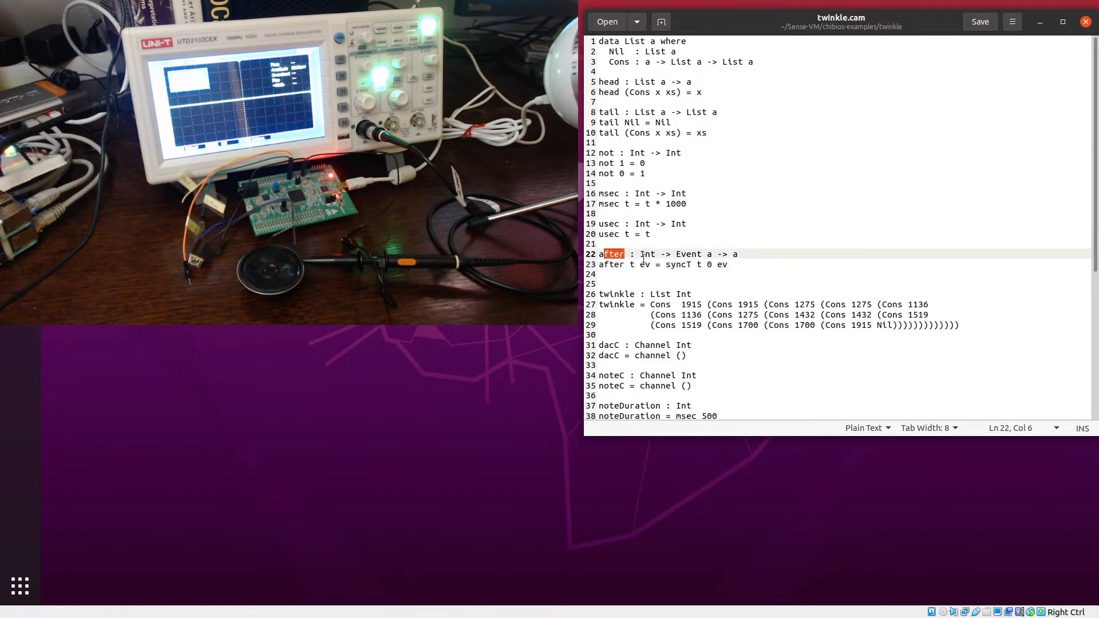
{"action": "left_click", "coordinate": [602, 254]}
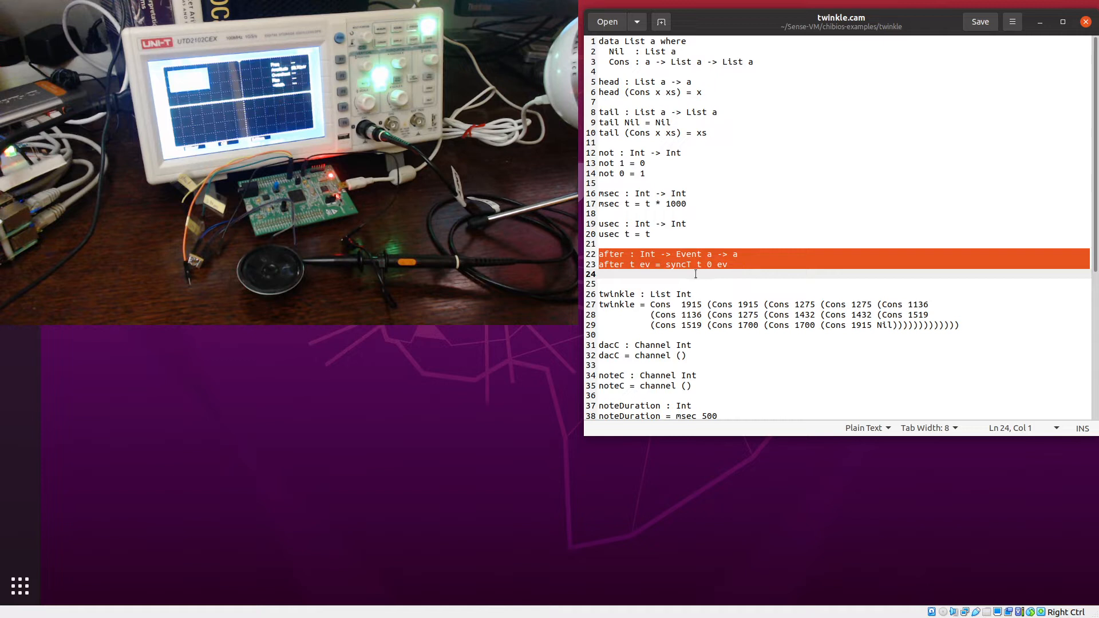
{"action": "left_click", "coordinate": [673, 264]}
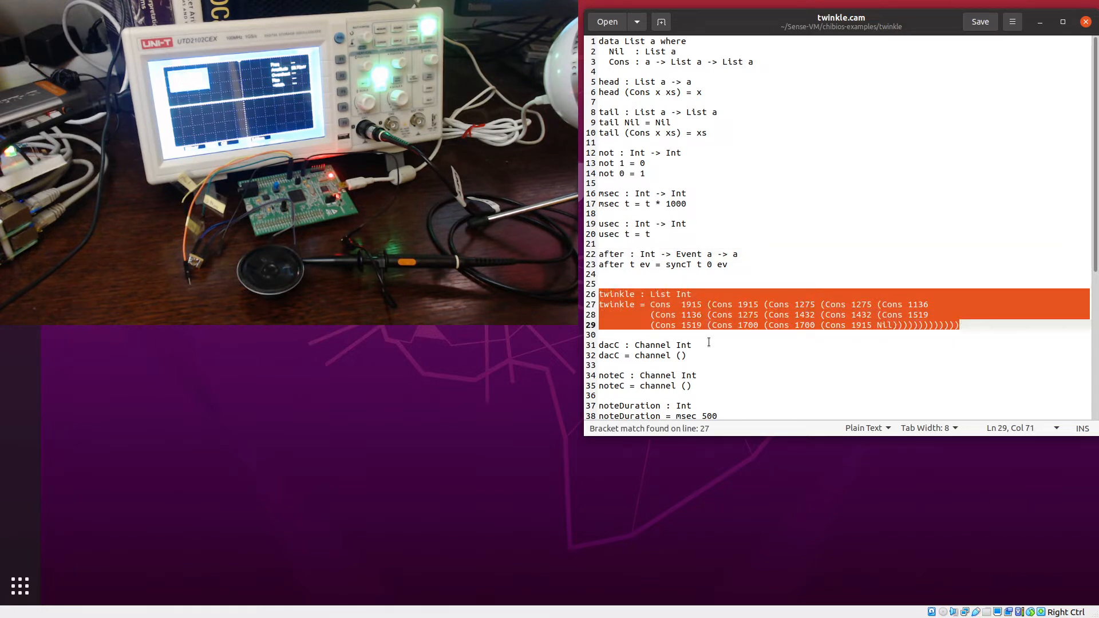
{"action": "left_click", "coordinate": [682, 304]}
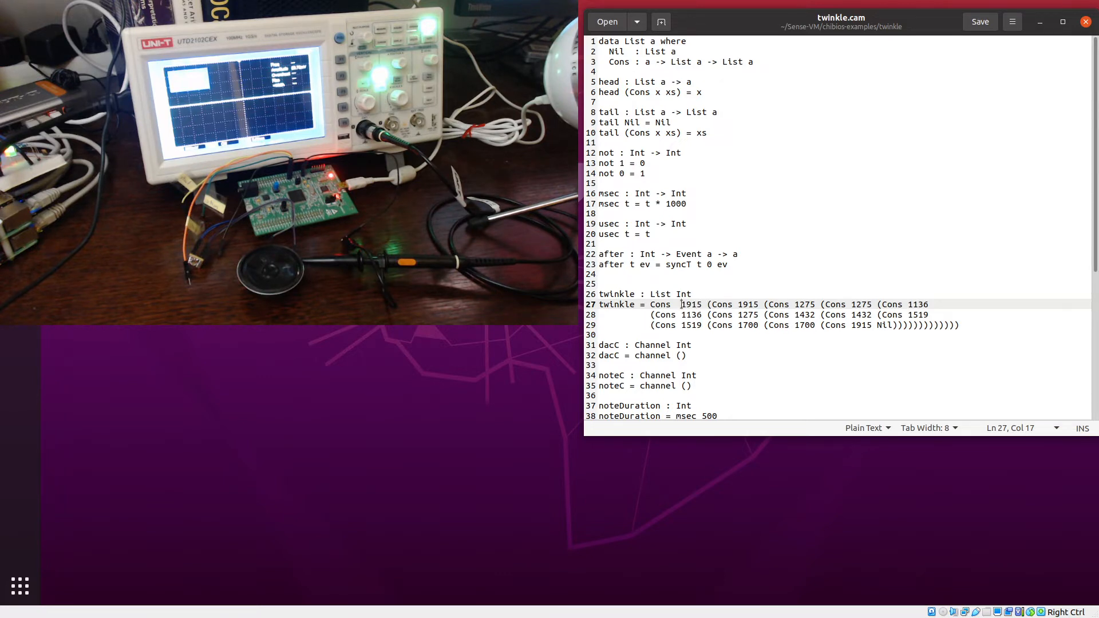
{"action": "double_click", "coordinate": [691, 304]}
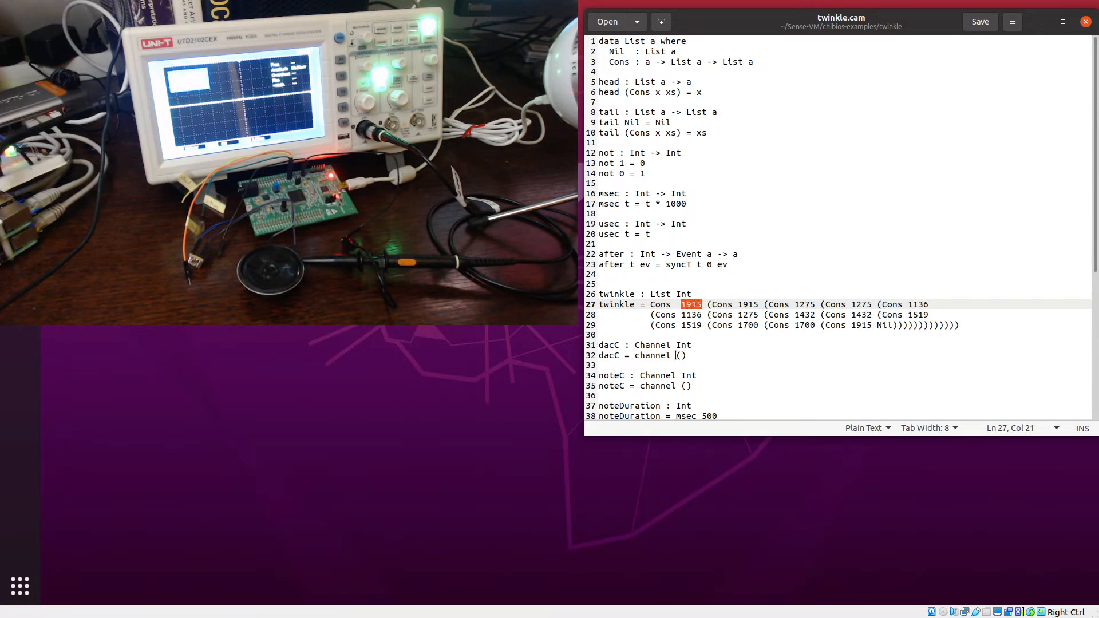
{"action": "scroll", "scroll_direction": "down", "scroll_amount": 3}
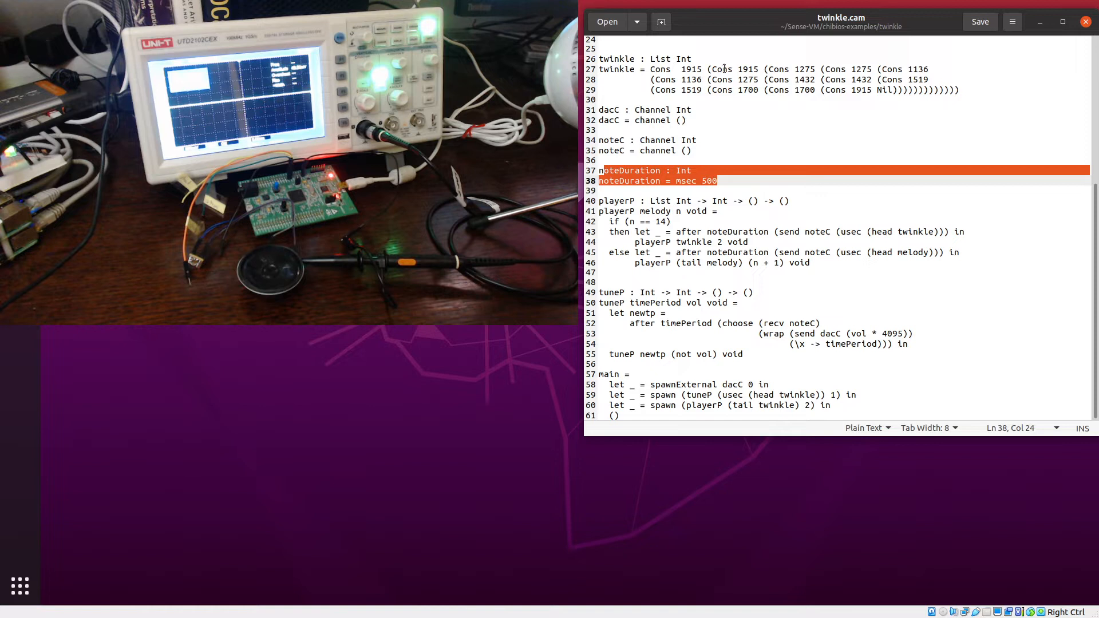
{"action": "mouse_move", "coordinate": [624, 93]}
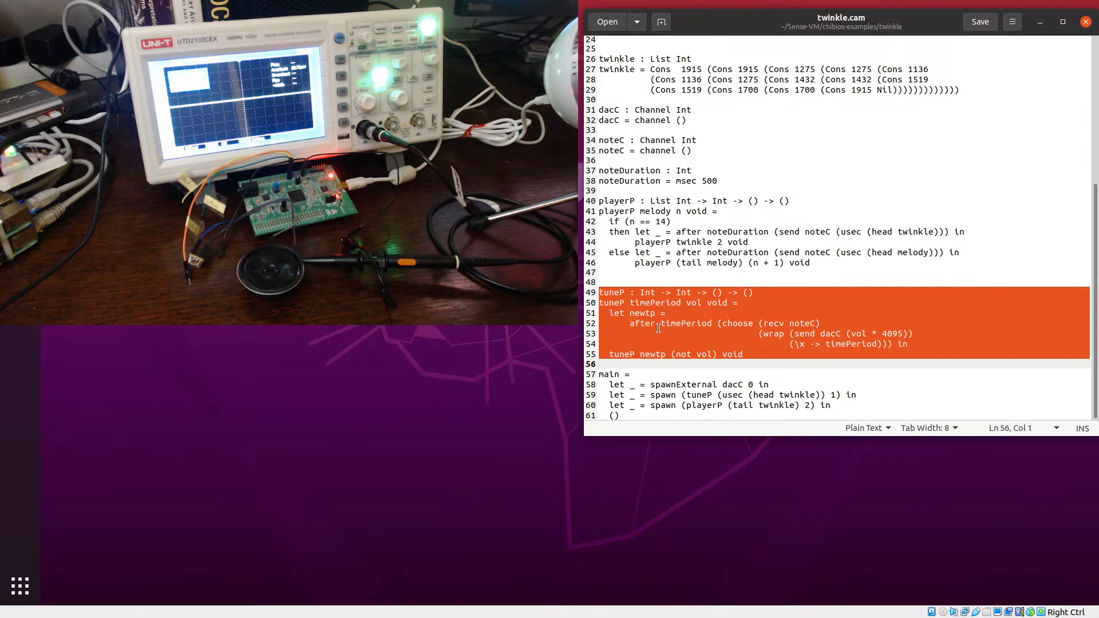
{"action": "left_click", "coordinate": [848, 334]}
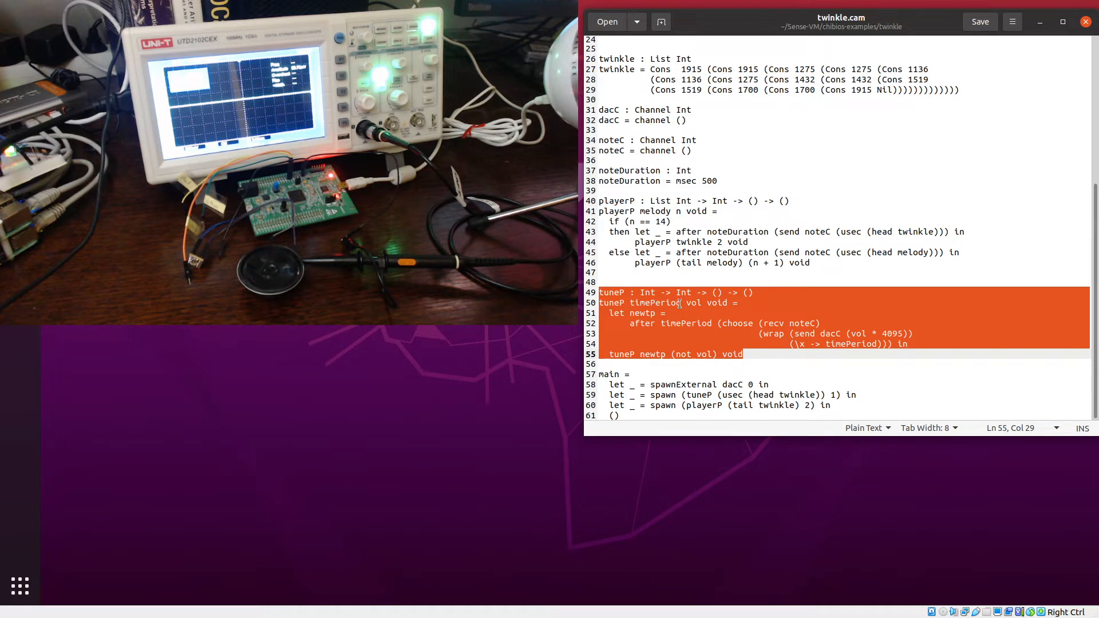
{"action": "mouse_move", "coordinate": [686, 318]}
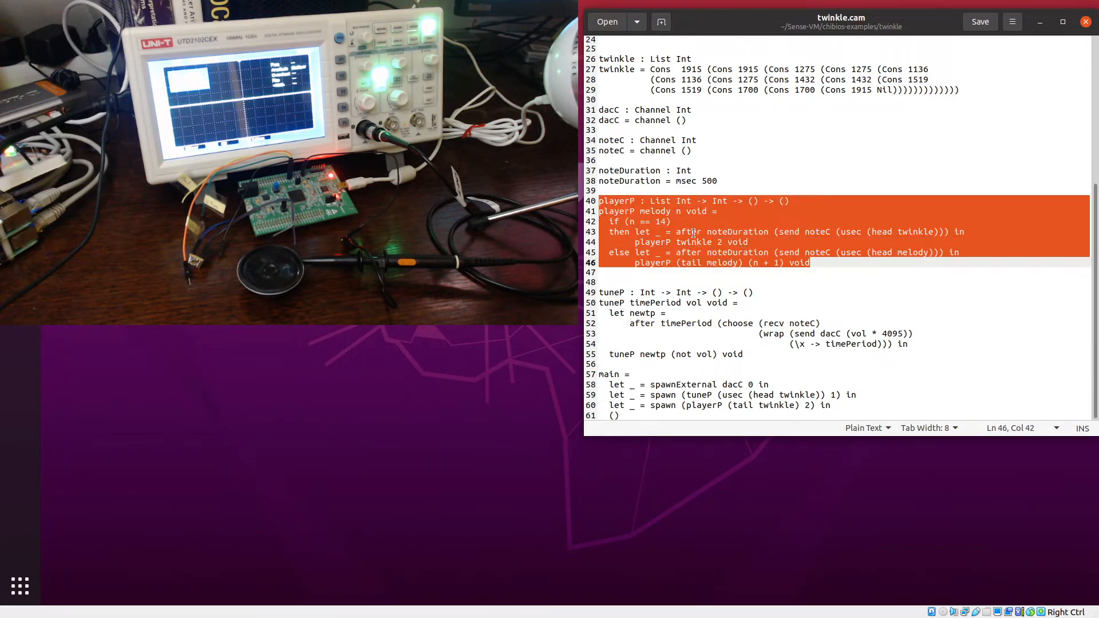
{"action": "mouse_move", "coordinate": [948, 182]}
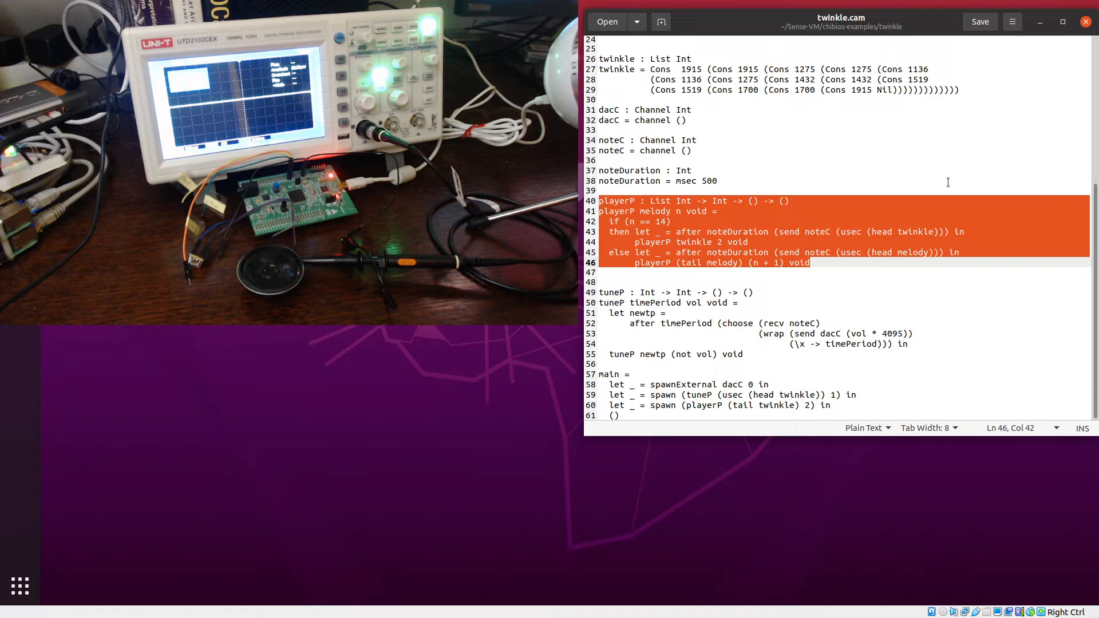
{"action": "mouse_move", "coordinate": [748, 326]}
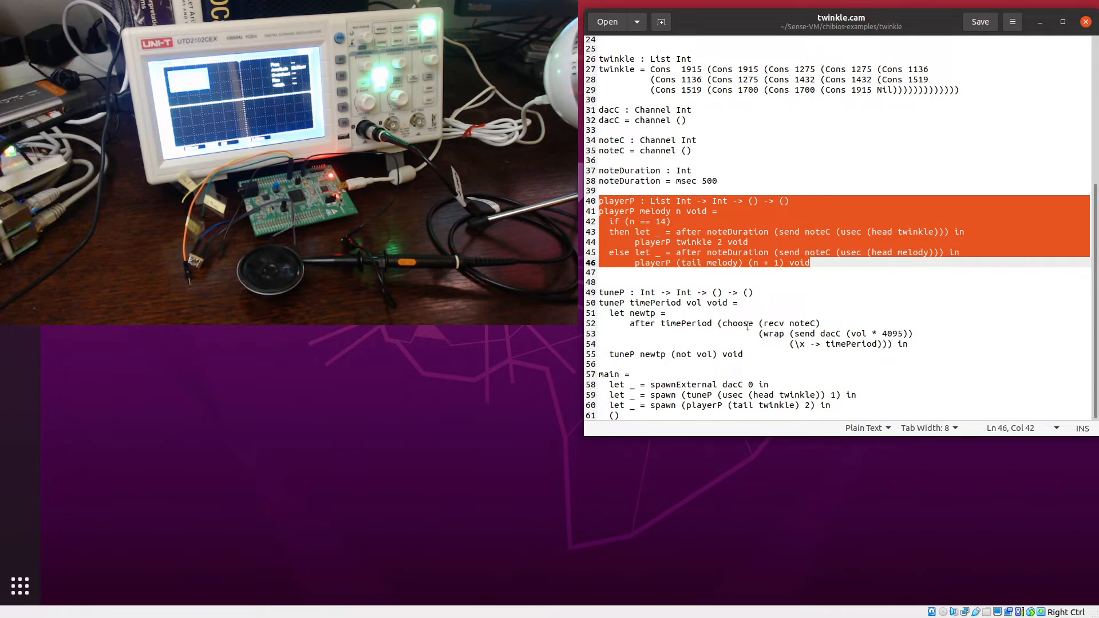
{"action": "mouse_move", "coordinate": [684, 293]}
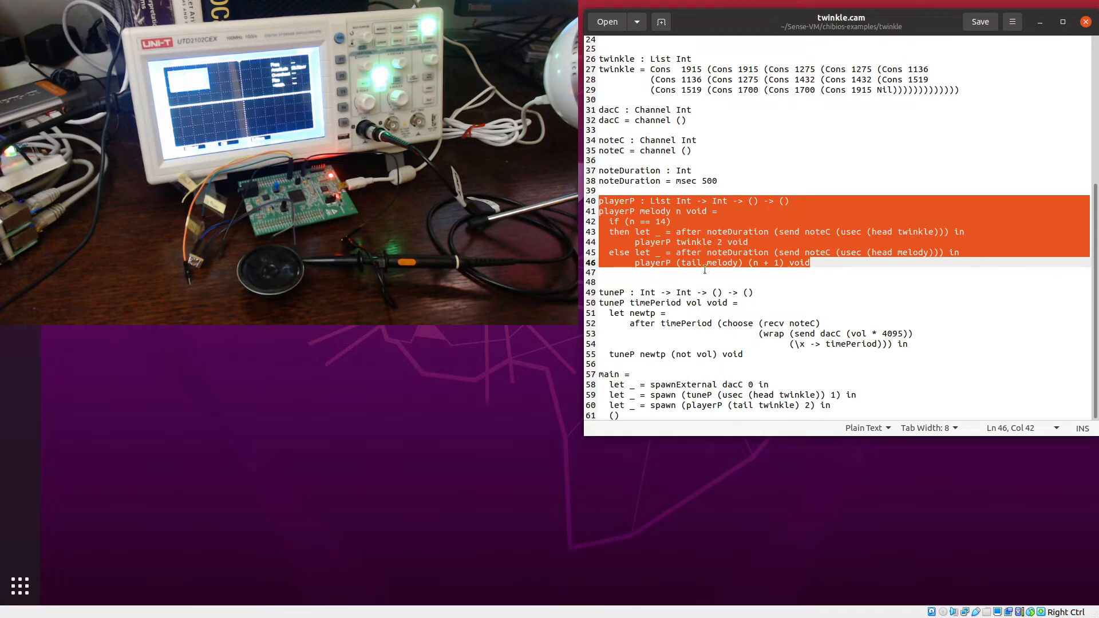
{"action": "mouse_move", "coordinate": [855, 261]}
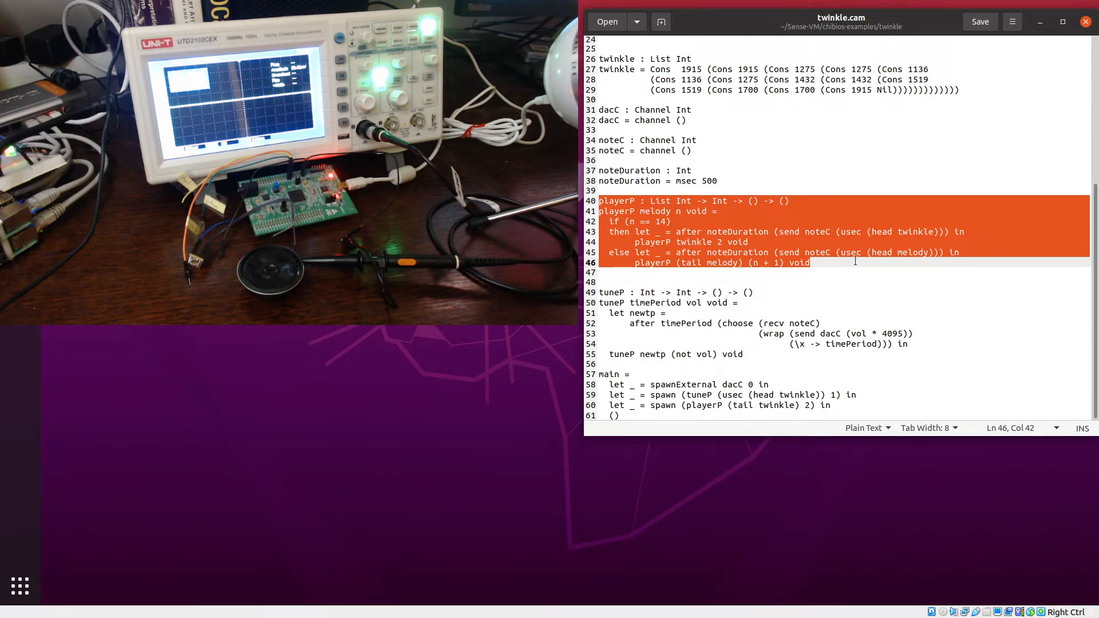
- Highlight playerP's recursive twinkle call and line 43's send noteC, then tuneP's body
{"action": "left_click", "coordinate": [747, 241]}
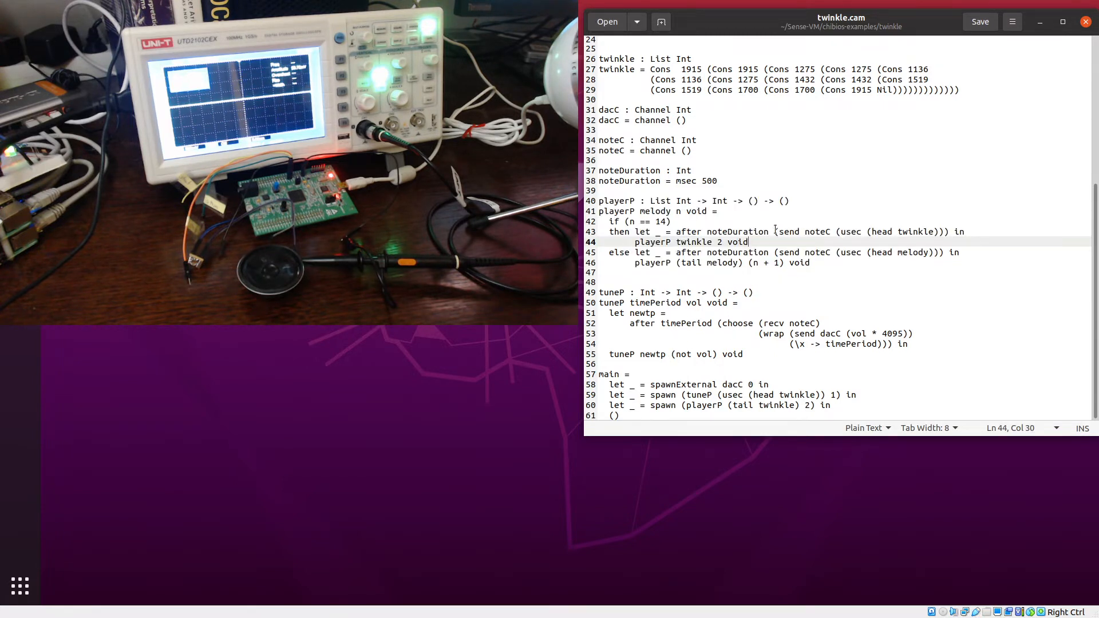
{"action": "double_click", "coordinate": [800, 231]}
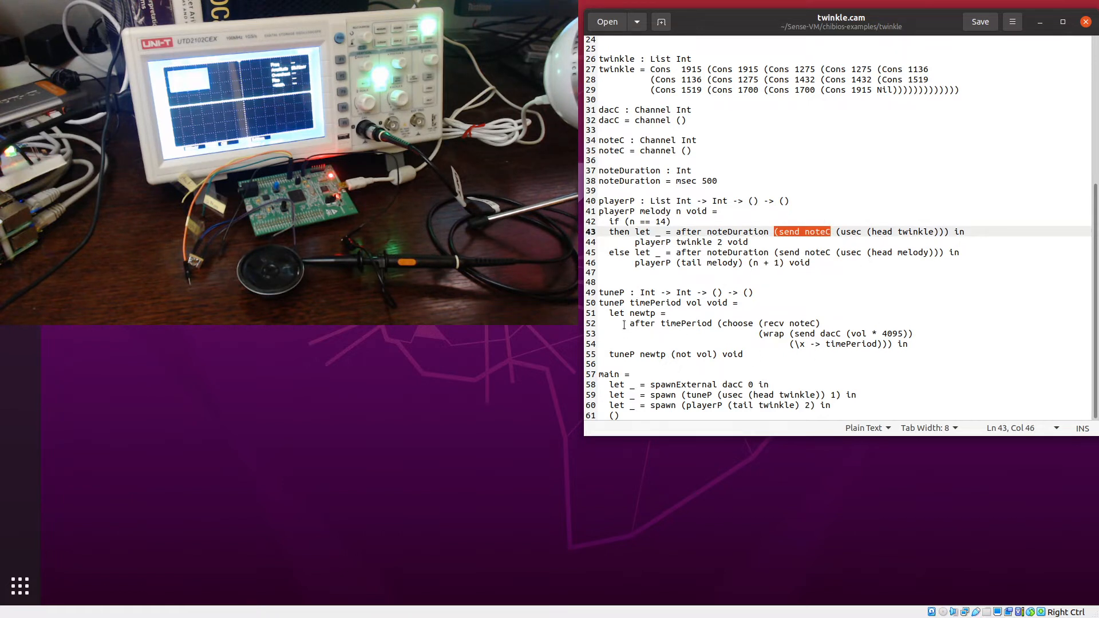
{"action": "left_click", "coordinate": [602, 293]}
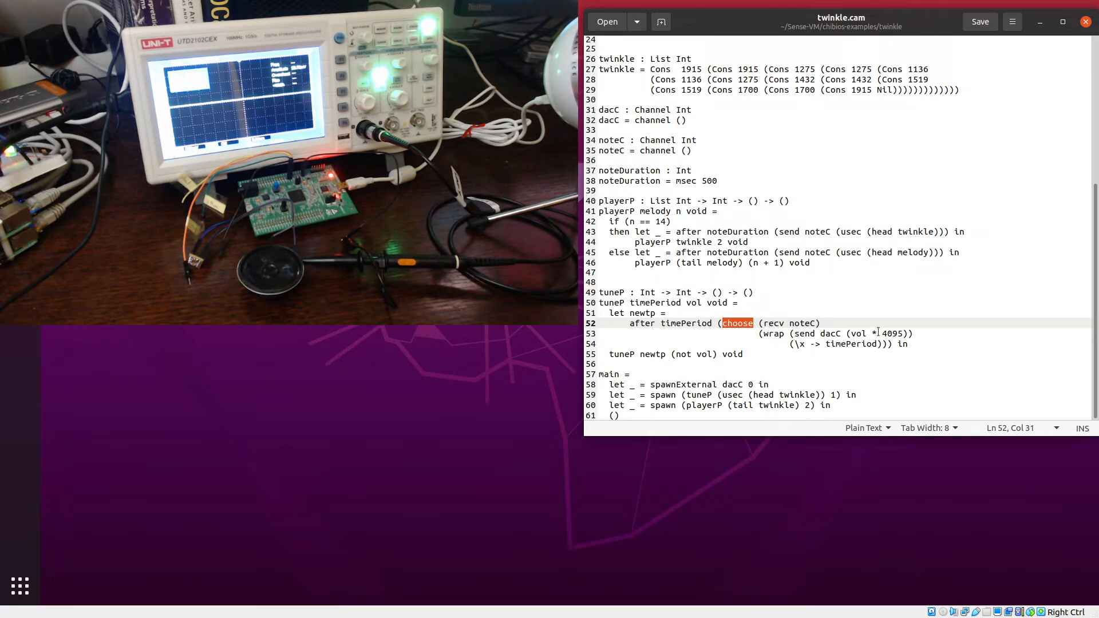
{"action": "mouse_move", "coordinate": [602, 352]}
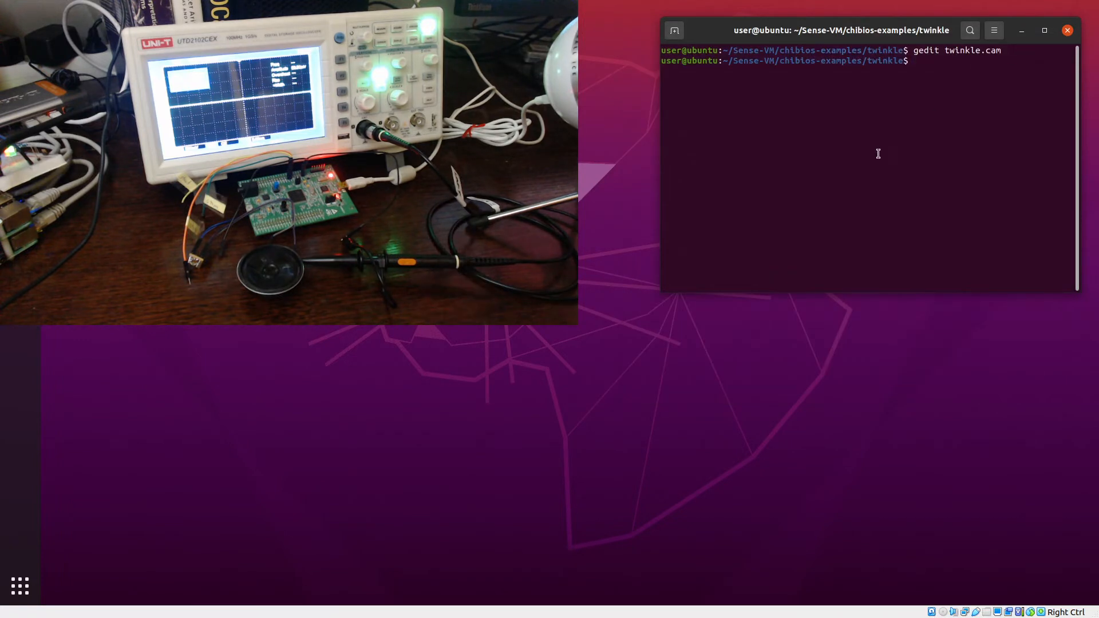
- Run 'gedit svm_chibios_conf.h' to view the board configuration header
{"action": "type", "text": "gedit"}
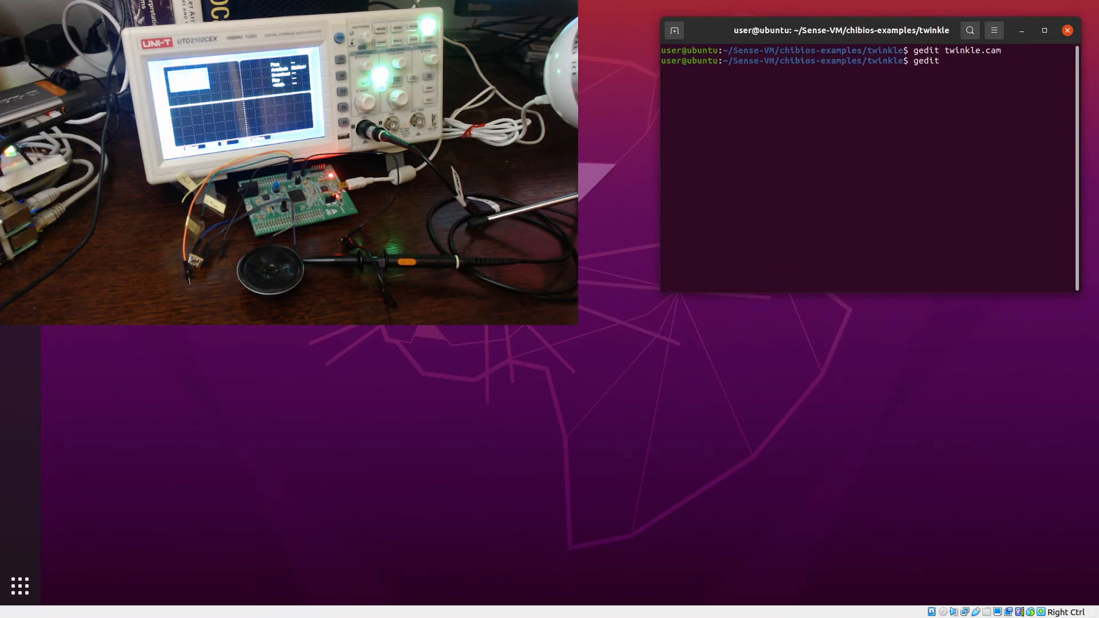
{"action": "type", "text": "svm_chibios_conf.h"}
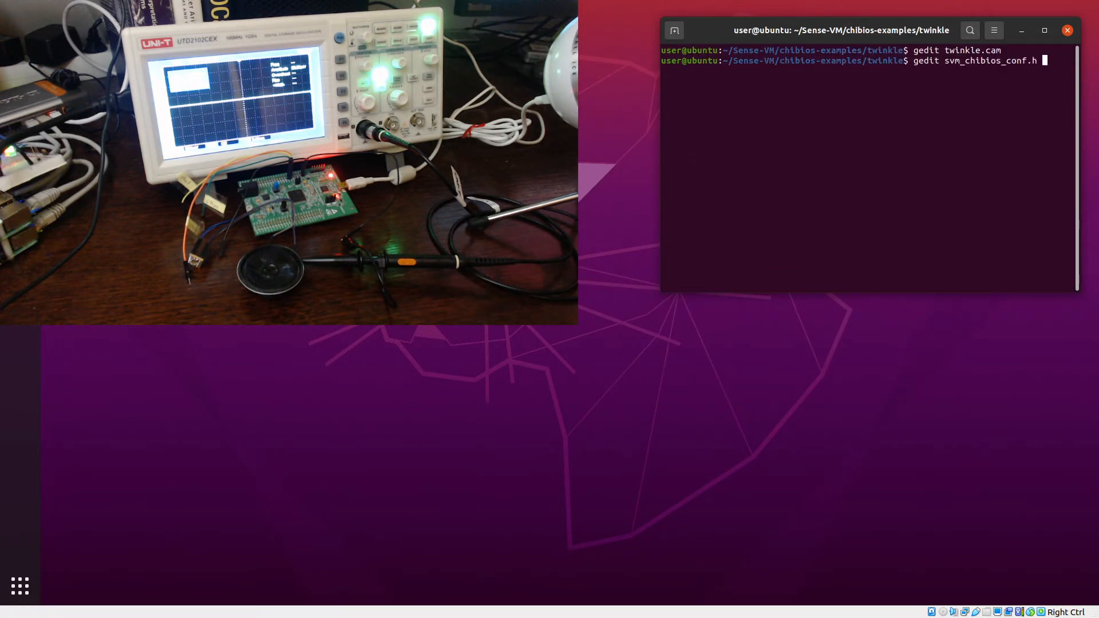
{"action": "key", "text": "Return"}
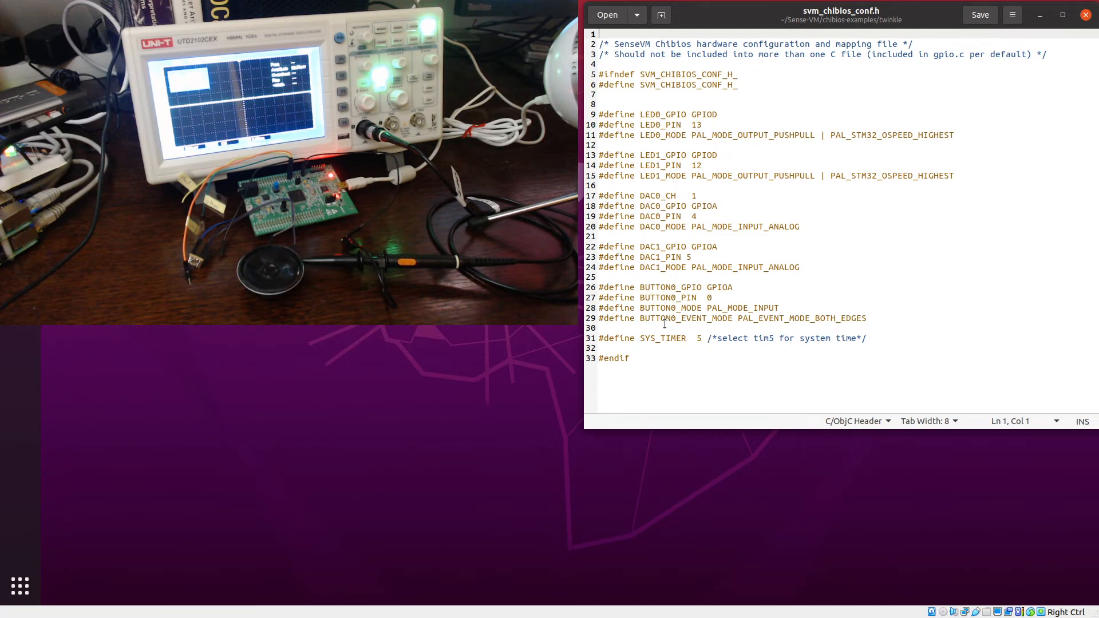
{"action": "mouse_move", "coordinate": [701, 319]}
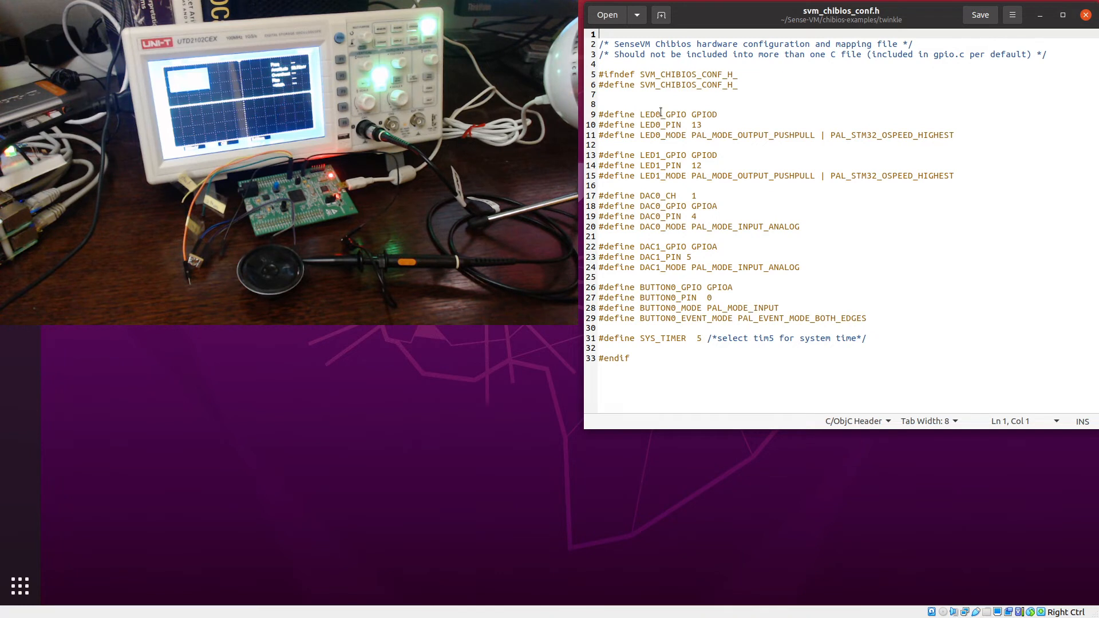
{"action": "mouse_move", "coordinate": [798, 139]}
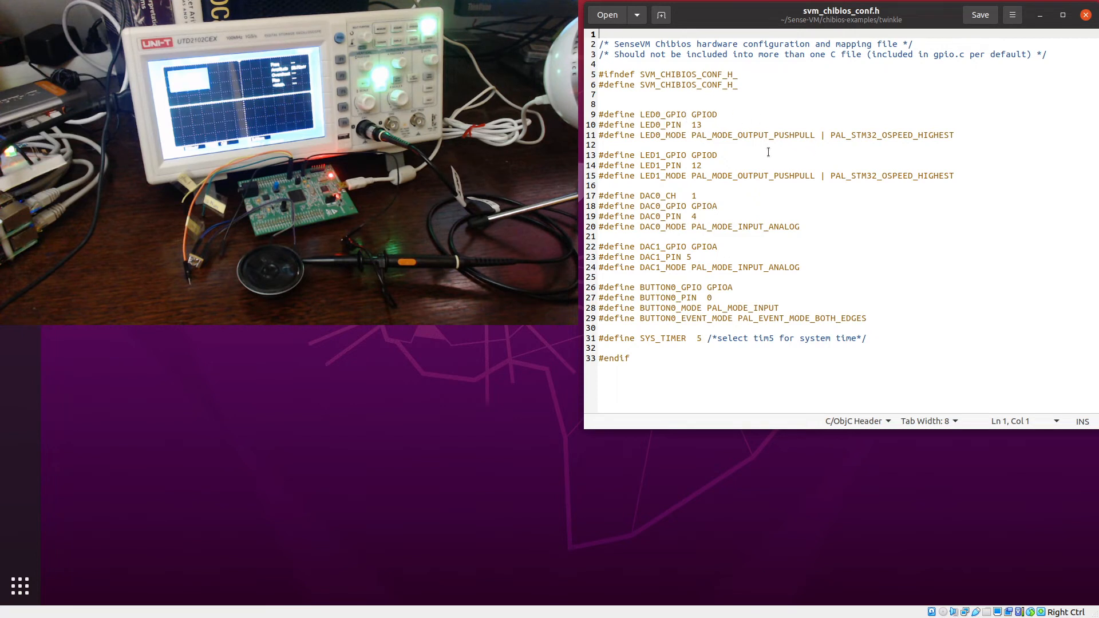
{"action": "mouse_move", "coordinate": [705, 104]}
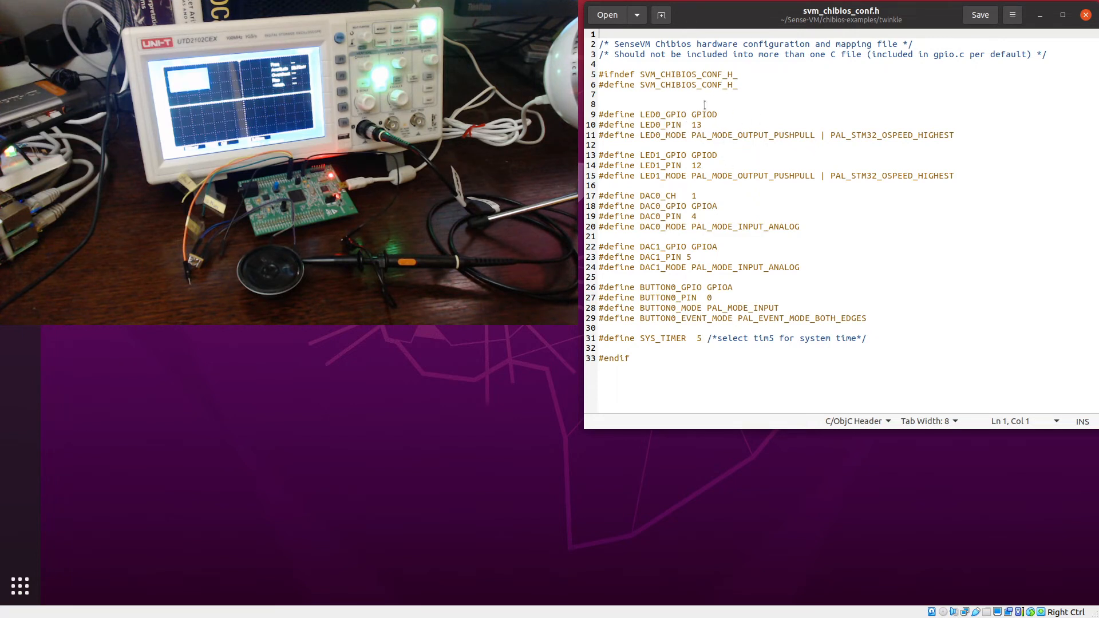
{"action": "mouse_move", "coordinate": [743, 106]}
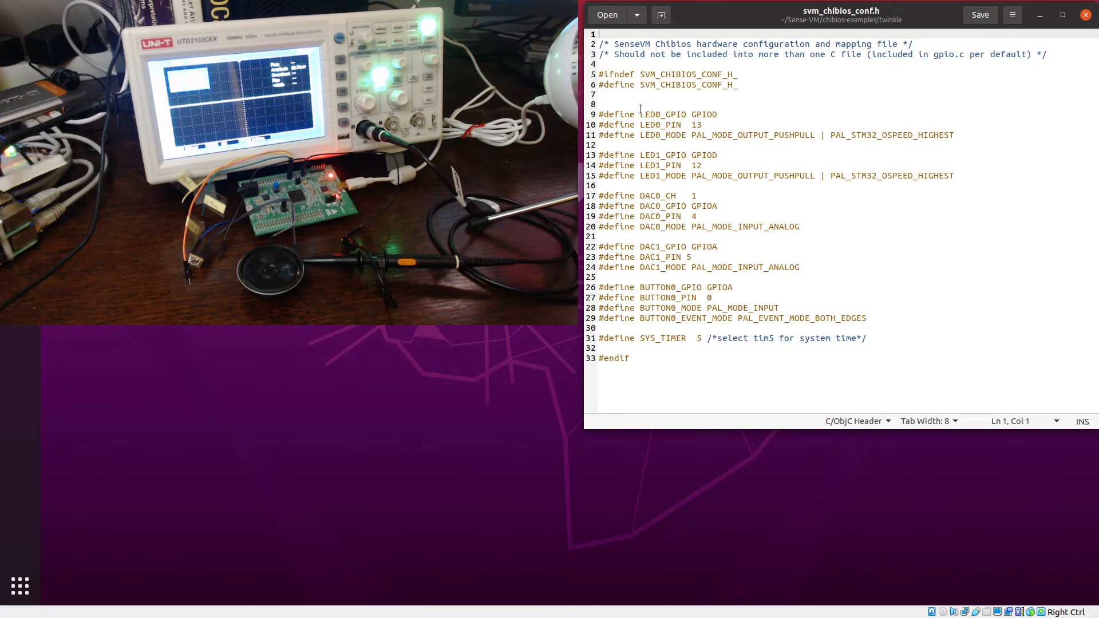
- Highlight LED0_GPIO, its GPIOD port and the LED0 mode setting, then close the header
{"action": "double_click", "coordinate": [663, 115]}
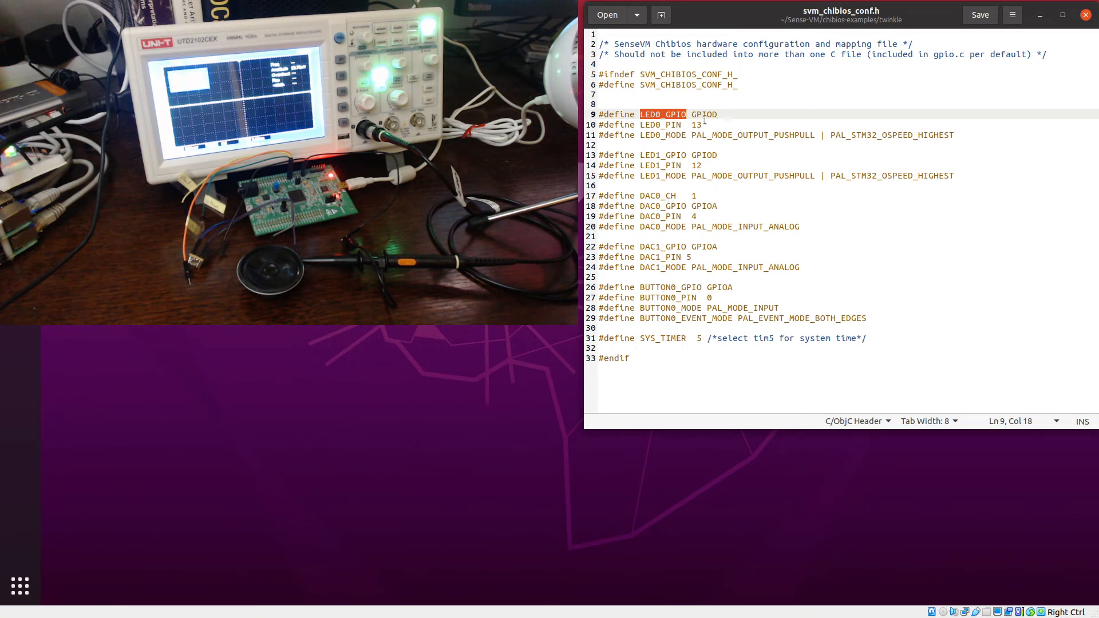
{"action": "left_click", "coordinate": [698, 125]}
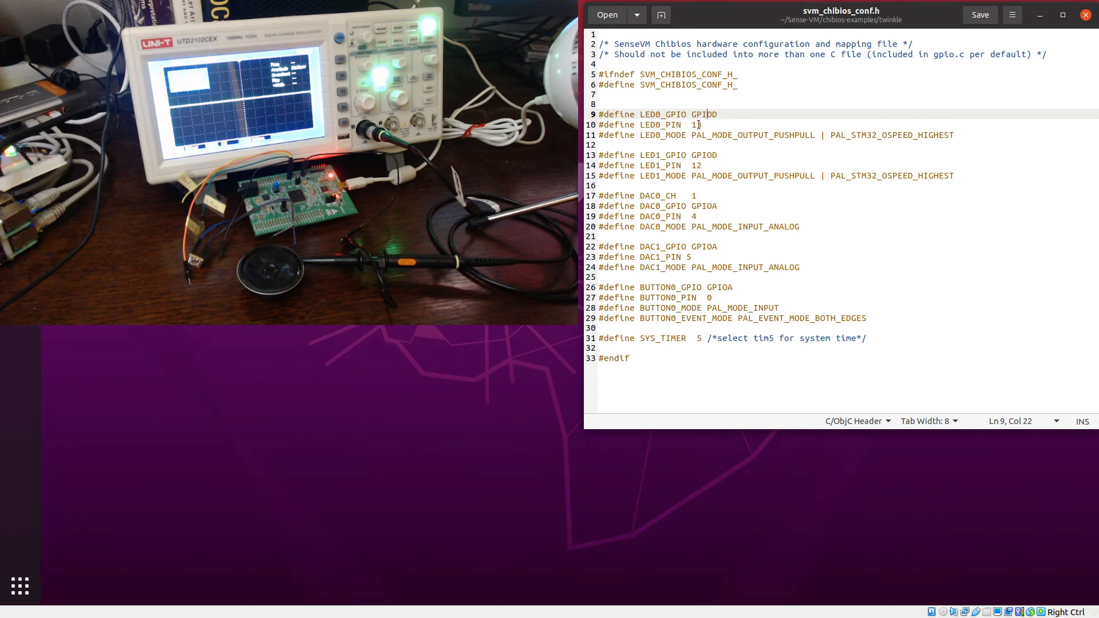
{"action": "double_click", "coordinate": [706, 114]}
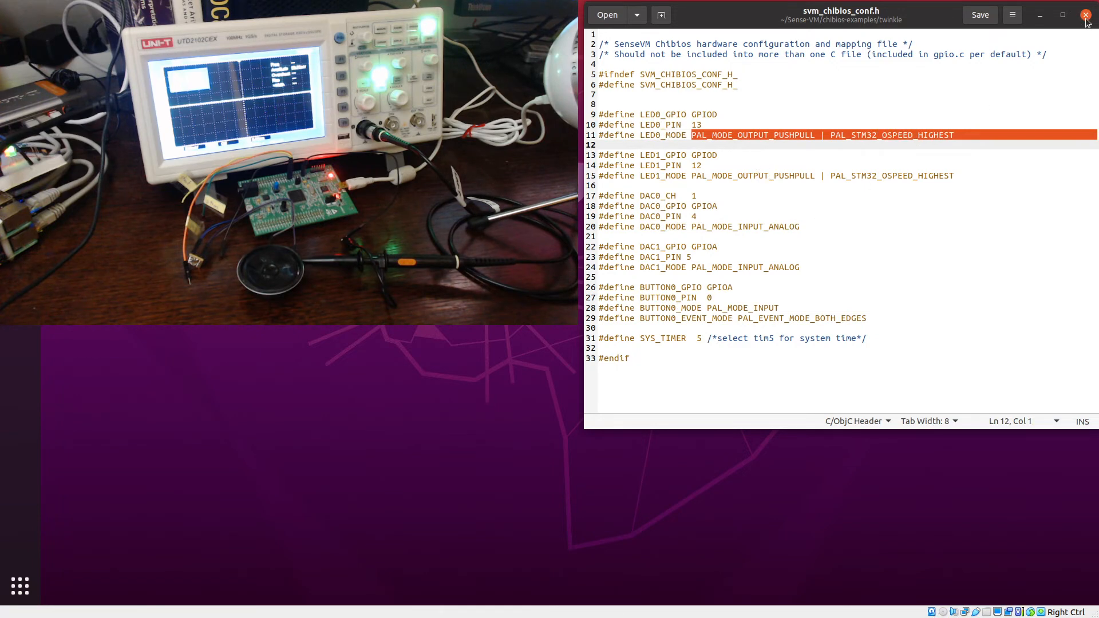
{"action": "left_click", "coordinate": [1086, 14]}
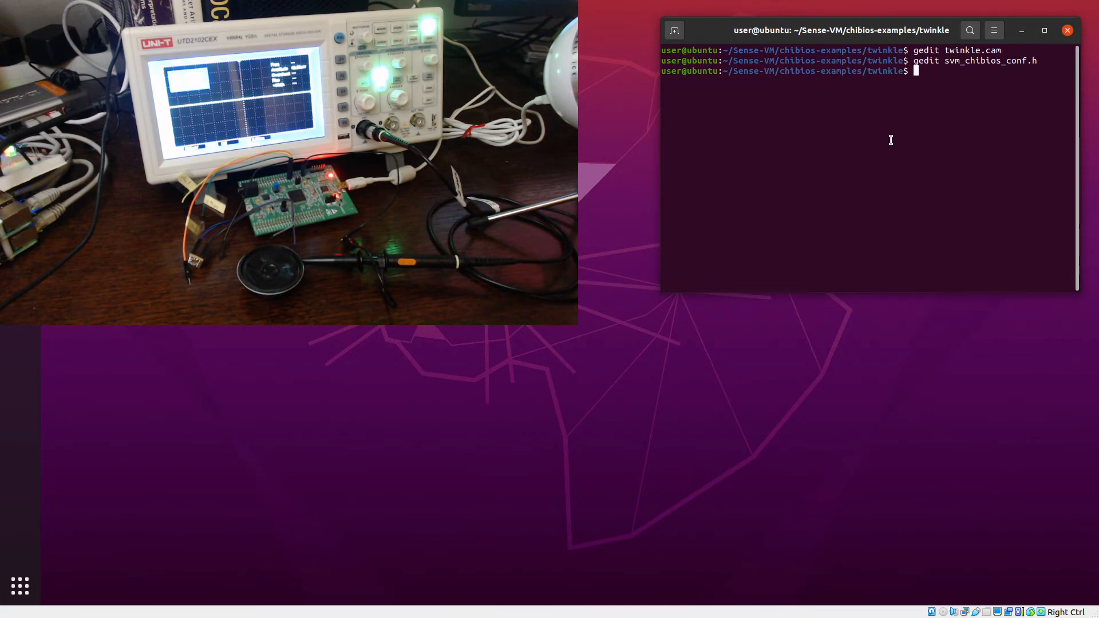
- Build the twinkle example into TEST.elf with make, then flash it to the STM32 board
{"action": "type", "text": "make"}
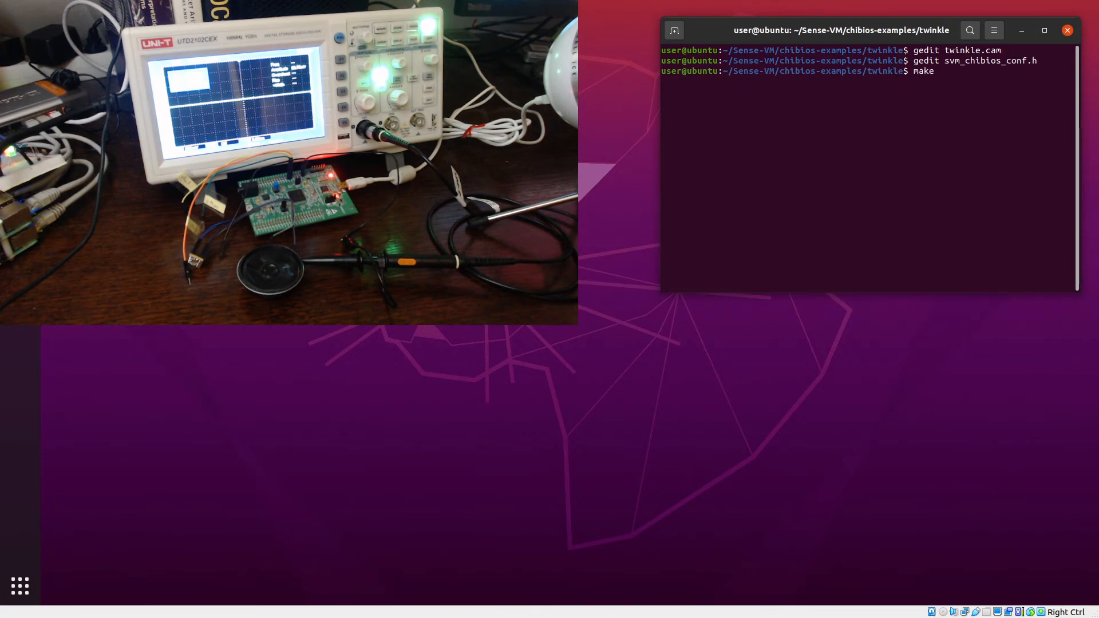
{"action": "key", "text": "Return"}
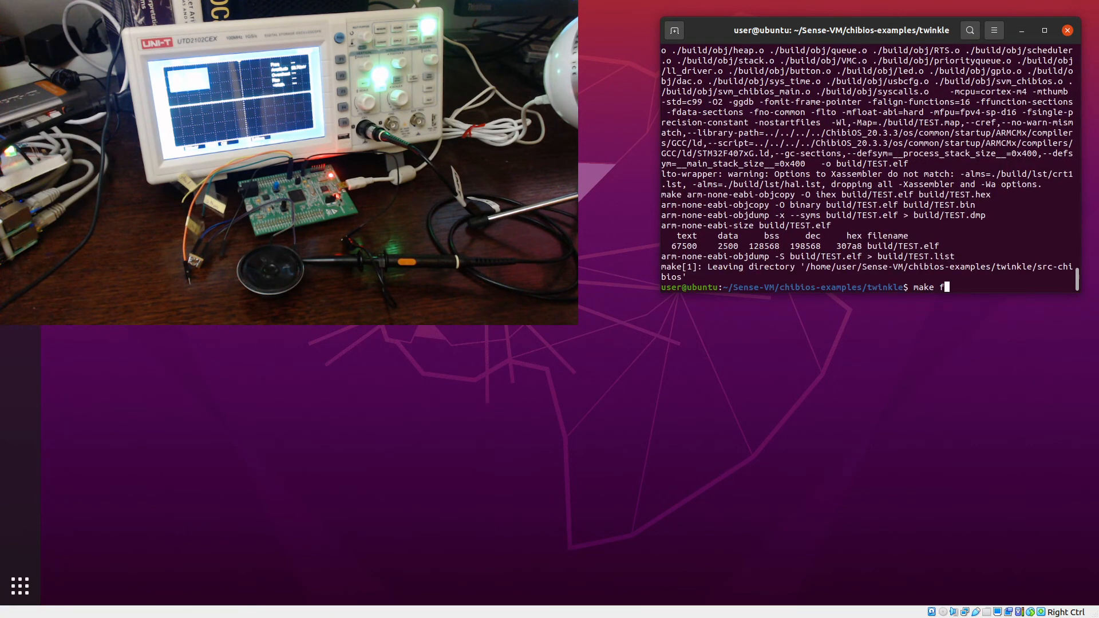
{"action": "key", "text": "Return"}
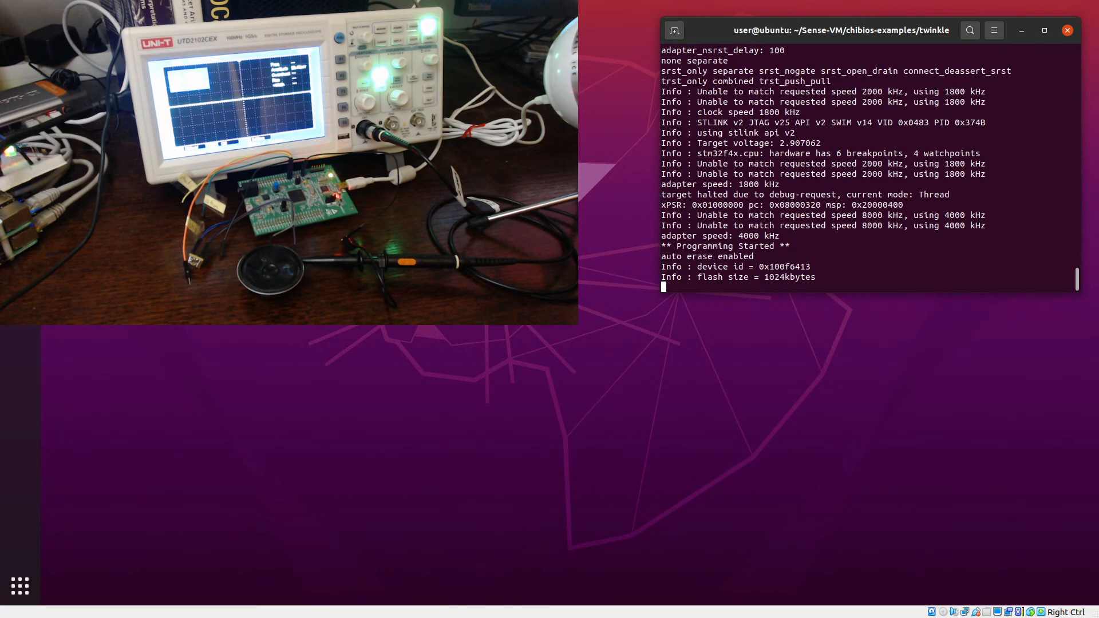